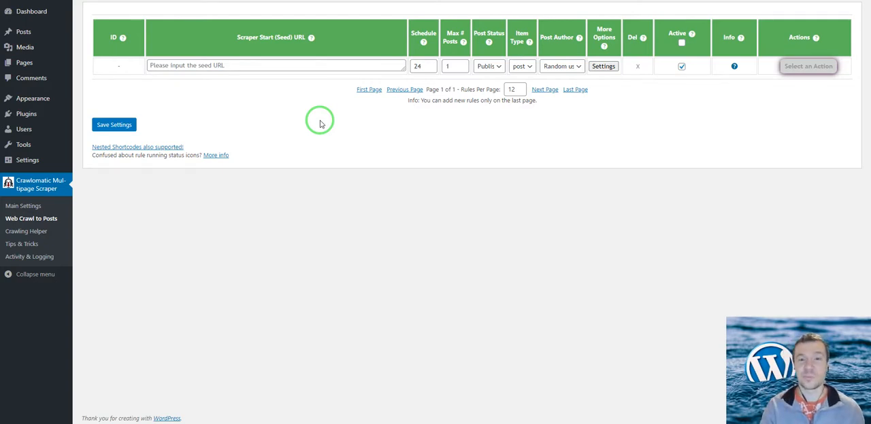
{"action": "mouse_move", "coordinate": [324, 130]}
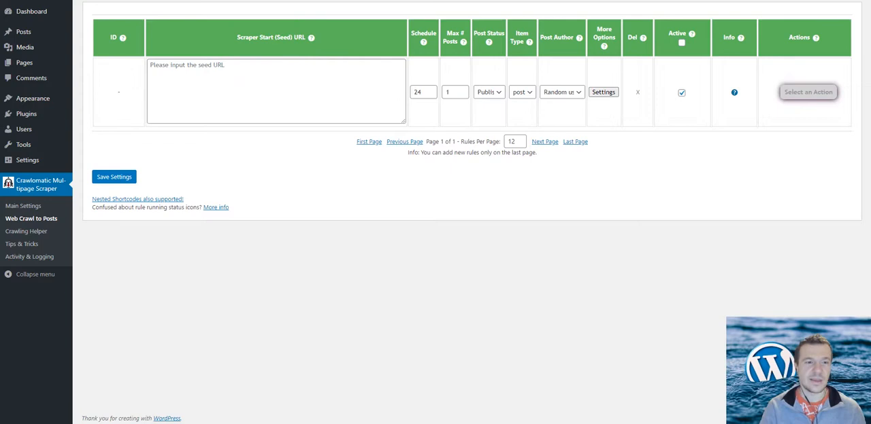
Step: Fill the seed box with two Business Insider article URLs and set Max # Posts to 2
{"action": "left_click", "coordinate": [206, 73]}
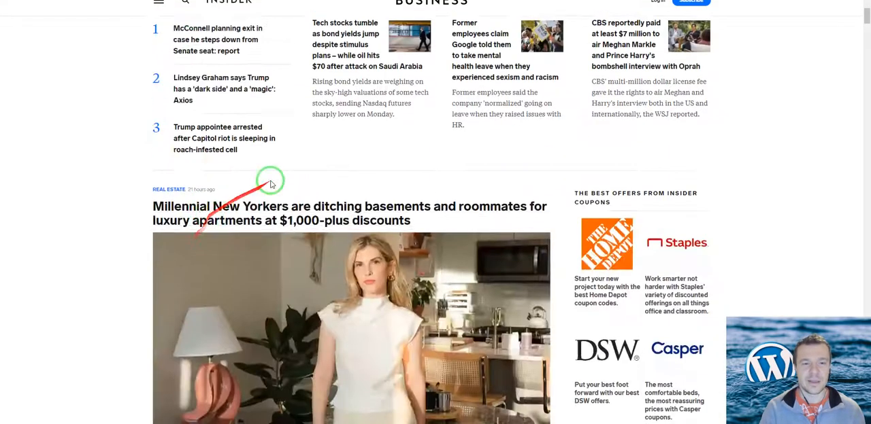
{"action": "scroll", "scroll_direction": "down", "scroll_amount": 3}
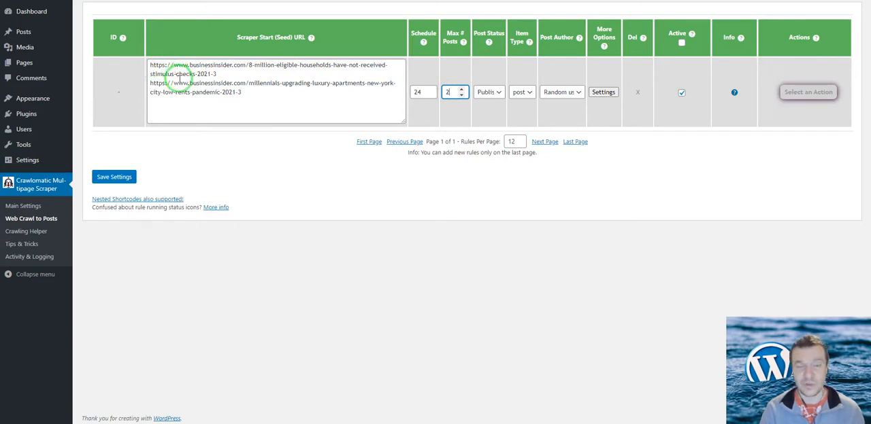
{"action": "left_click", "coordinate": [451, 92]}
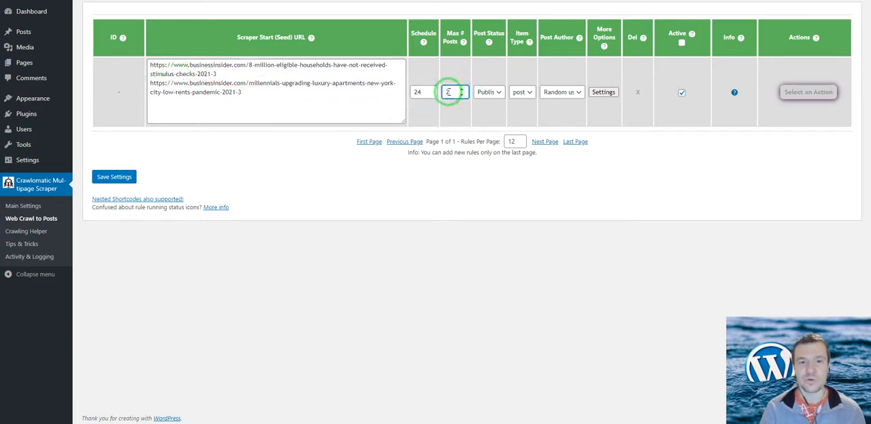
{"action": "left_click", "coordinate": [602, 92]}
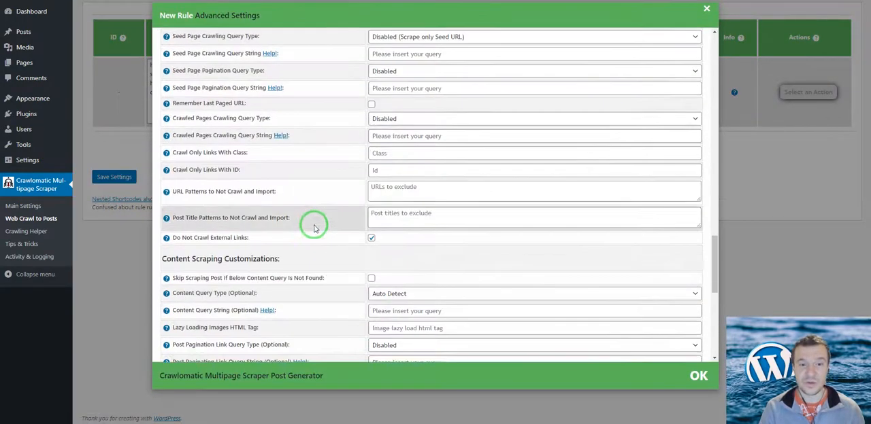
Step: Review the Content Scraping Customizations section, then close Advanced Settings without changes
{"action": "scroll", "scroll_direction": "down", "scroll_amount": 3}
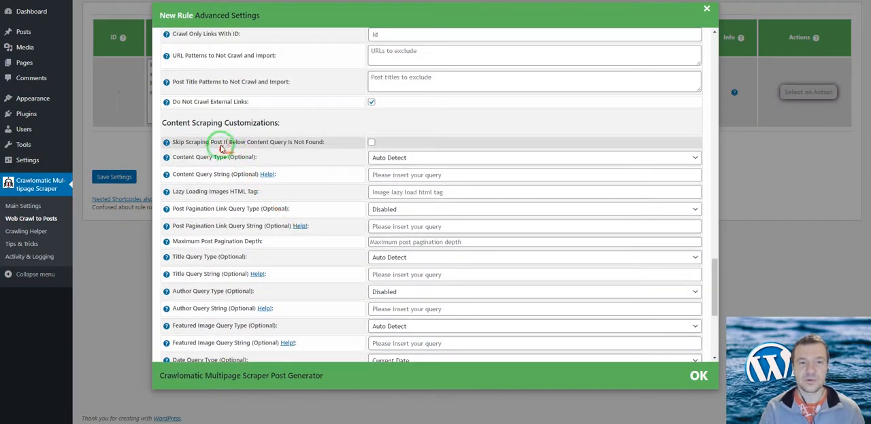
{"action": "double_click", "coordinate": [193, 141]}
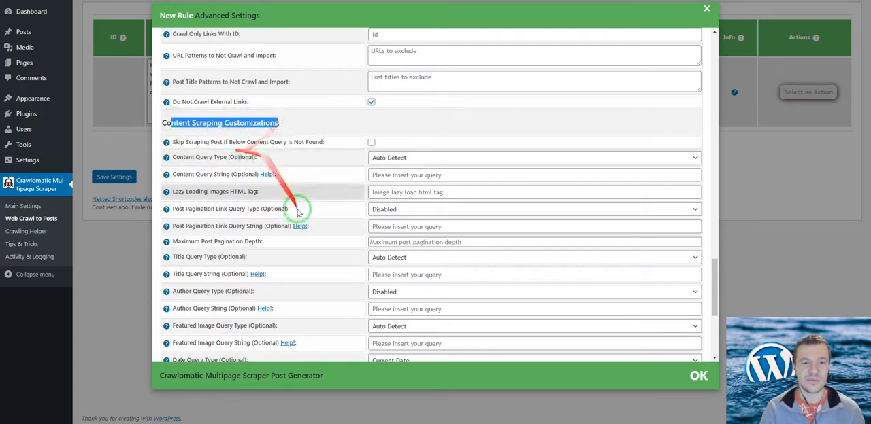
{"action": "left_click", "coordinate": [706, 8]}
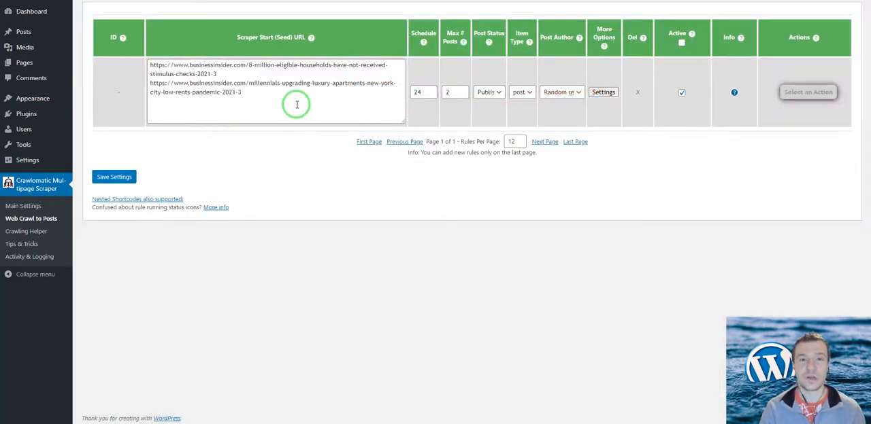
{"action": "mouse_move", "coordinate": [143, 159]}
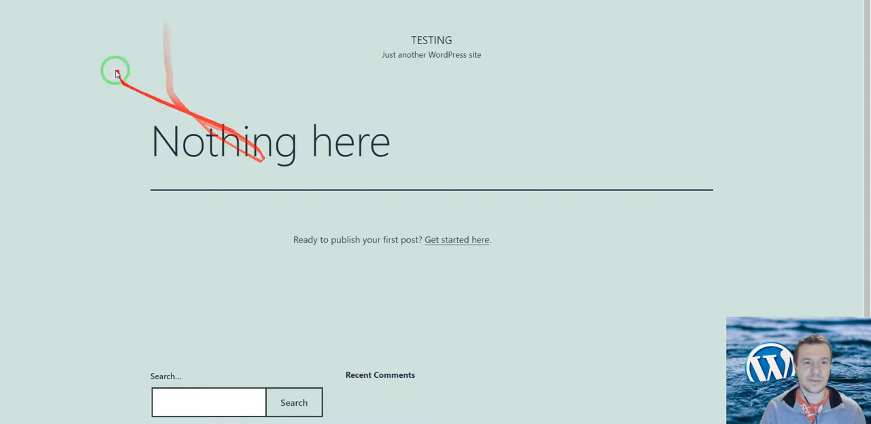
Step: Save the rule and confirm running it now to import the Business Insider articles
{"action": "left_click", "coordinate": [807, 84]}
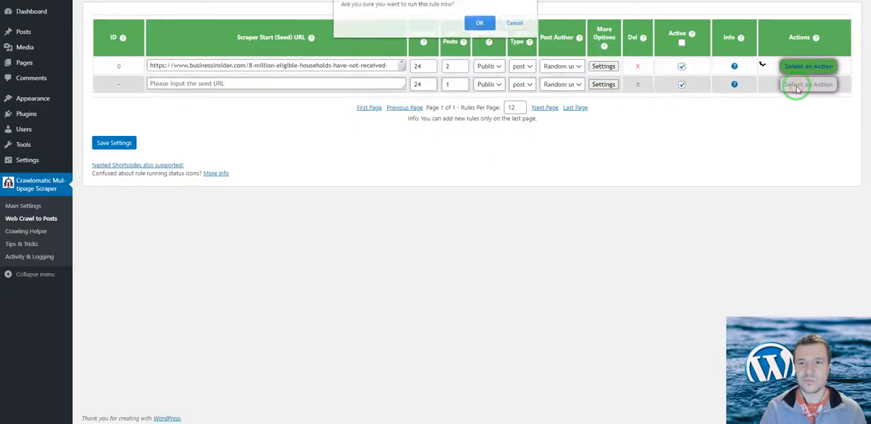
{"action": "left_click", "coordinate": [479, 22]}
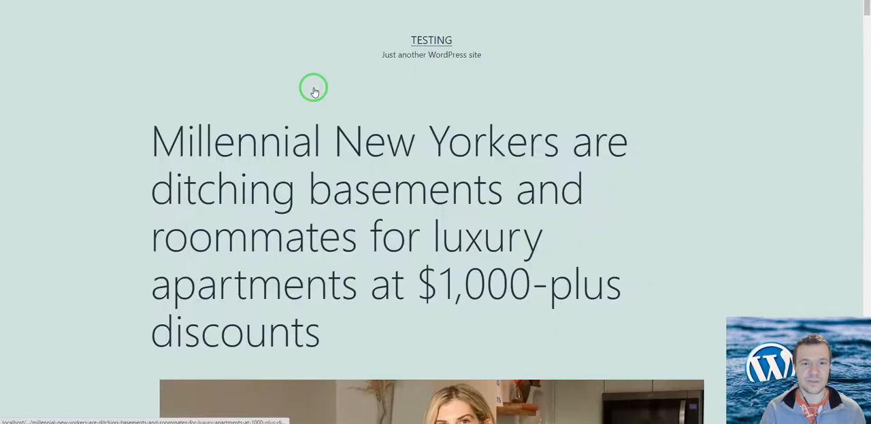
Step: Browse the imported millennial New Yorkers apartments post, then check rule 0's two seed URLs
{"action": "scroll", "scroll_direction": "down", "scroll_amount": 3}
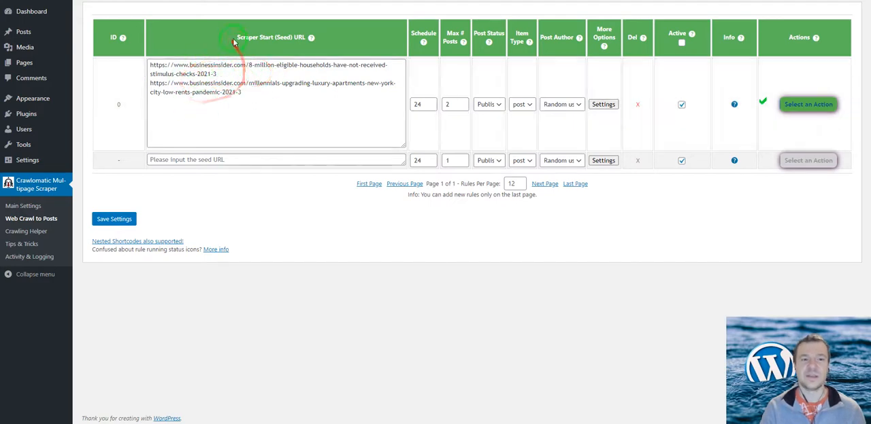
{"action": "left_click", "coordinate": [228, 81]}
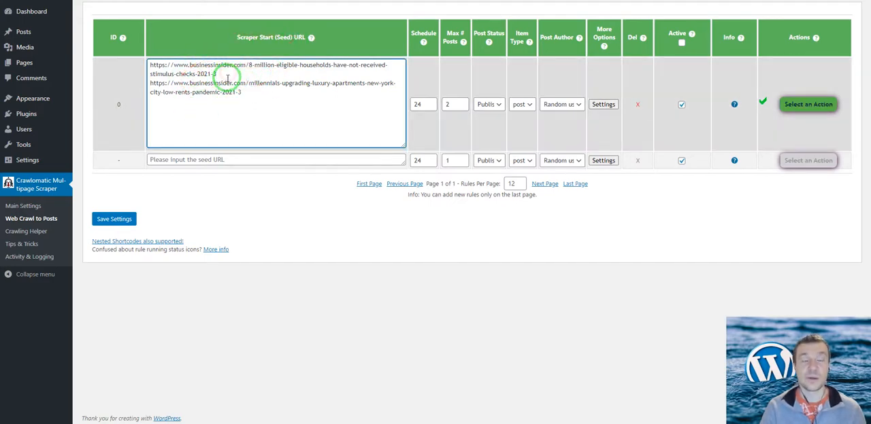